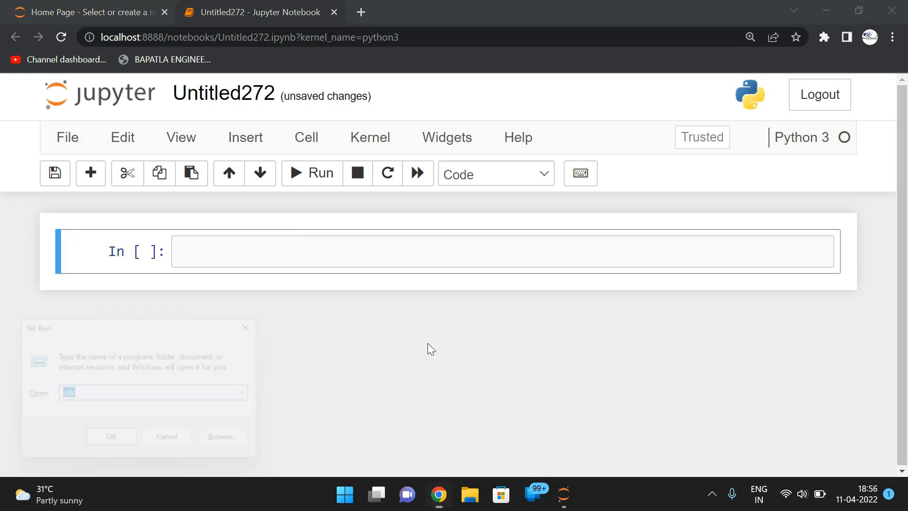
Step: Launch Notepad from the Run dialog and head the notes BUZZ NUMBER
{"action": "type", "text": "NOTEPA"}
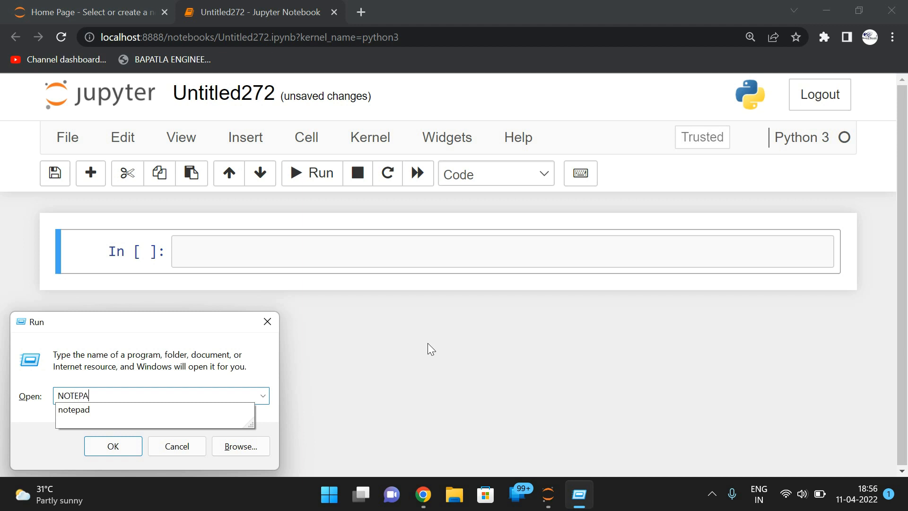
{"action": "left_click", "coordinate": [112, 446]}
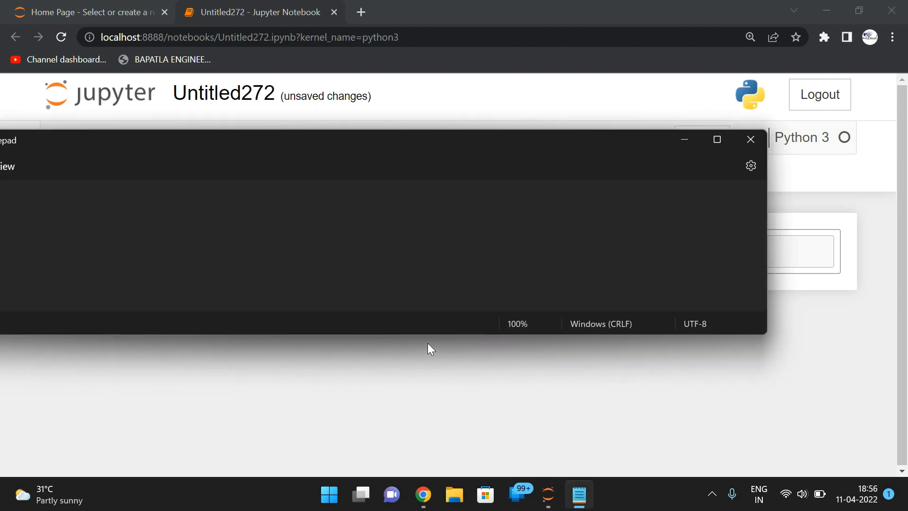
{"action": "mouse_move", "coordinate": [439, 141]}
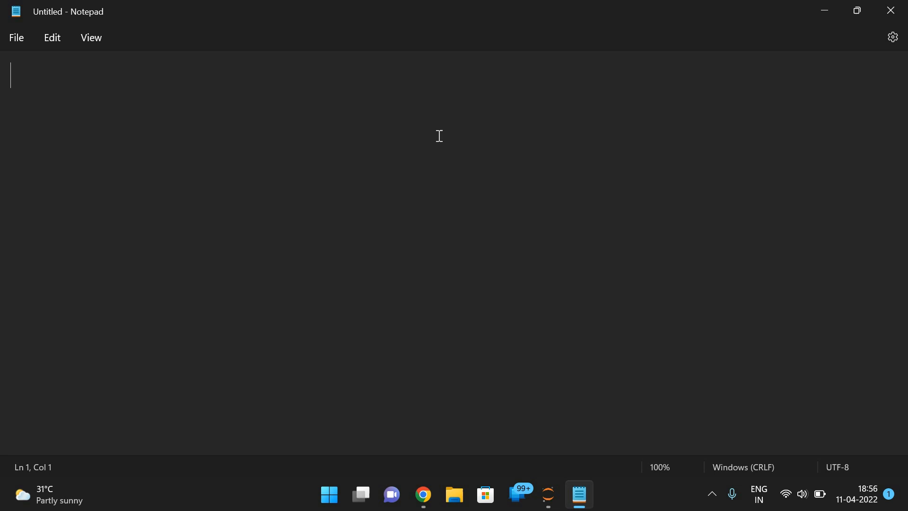
{"action": "type", "text": "BUZZ"}
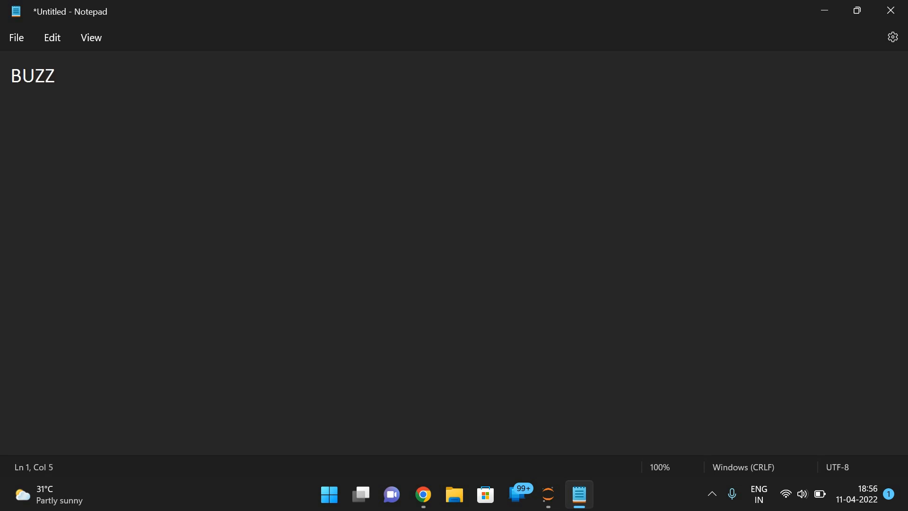
{"action": "type", "text": "NUMBER"}
{"action": "type", "text": "1."}
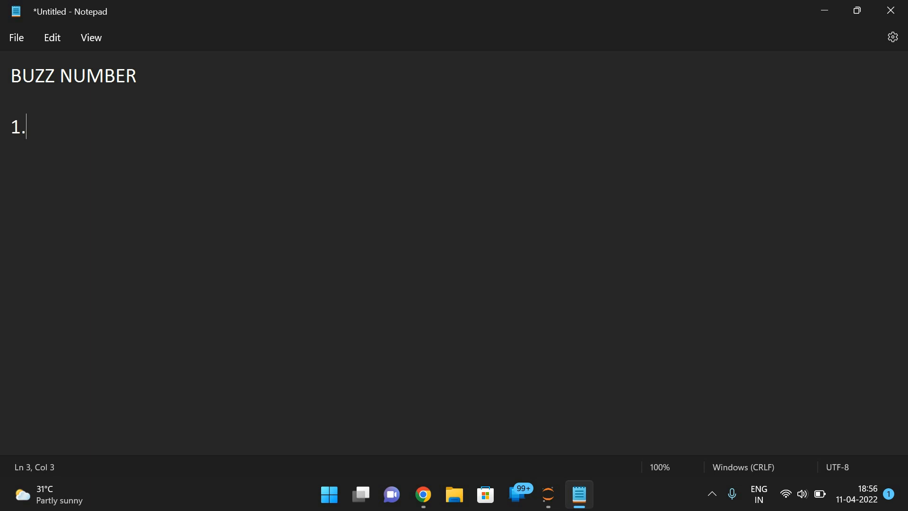
Step: Write rule 1: number should end with 7 or be divisible by 7
{"action": "type", "text": "NUMBER SHOULD END WITH"}
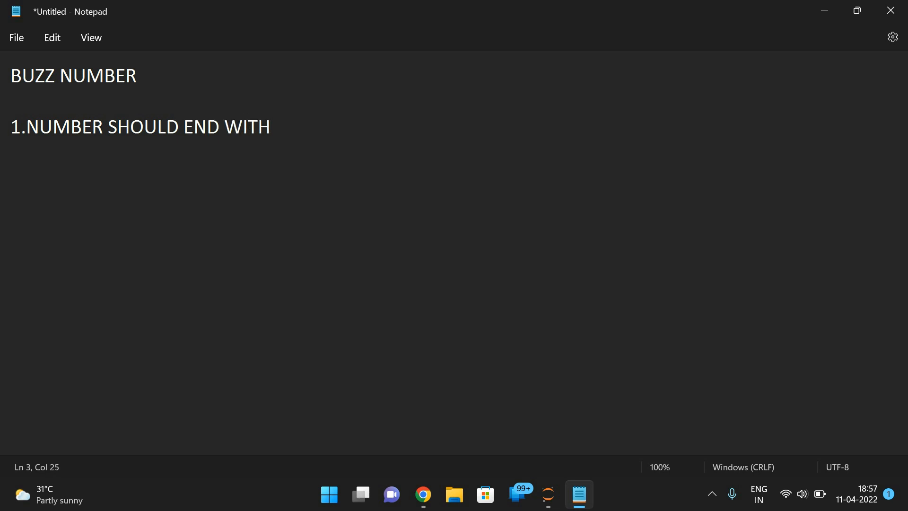
{"action": "type", "text": "7"}
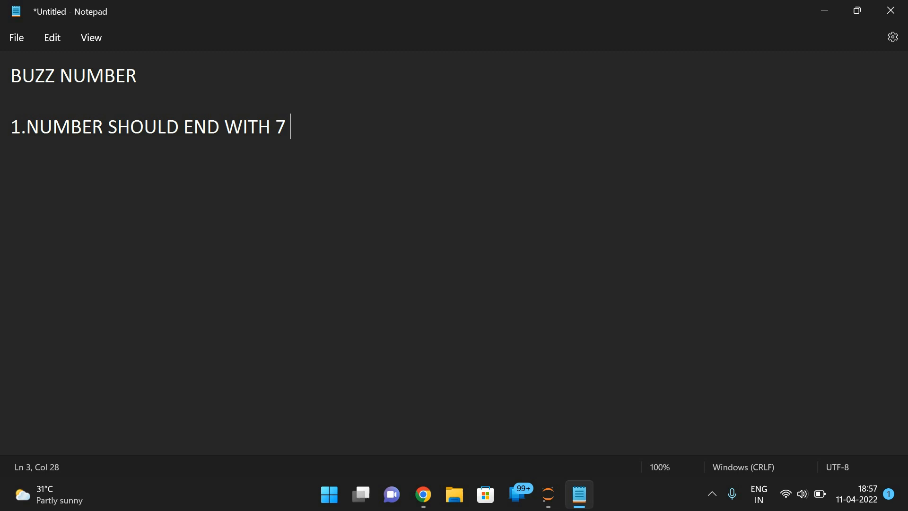
{"action": "type", "text": "OR NU"}
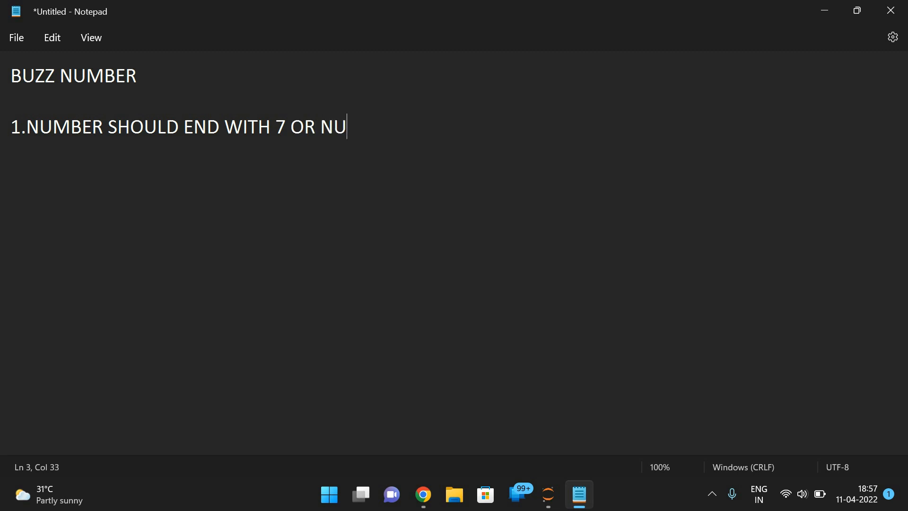
{"action": "type", "text": "MBER SHOULD BE DIVISIB"}
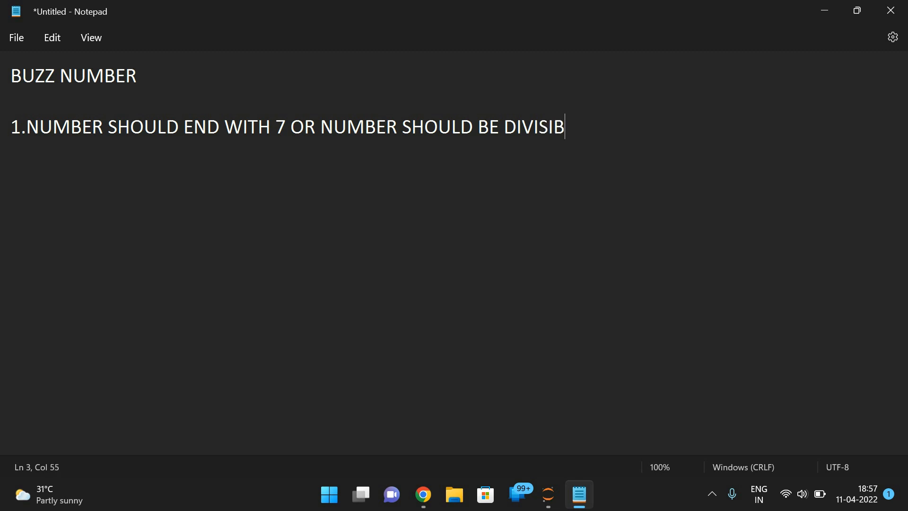
{"action": "type", "text": "LE BY 7"}
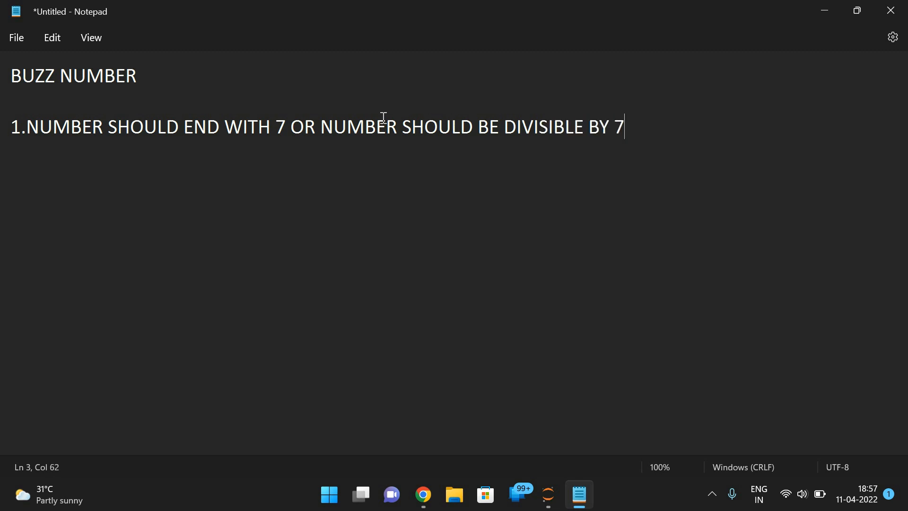
{"action": "mouse_move", "coordinate": [213, 154]}
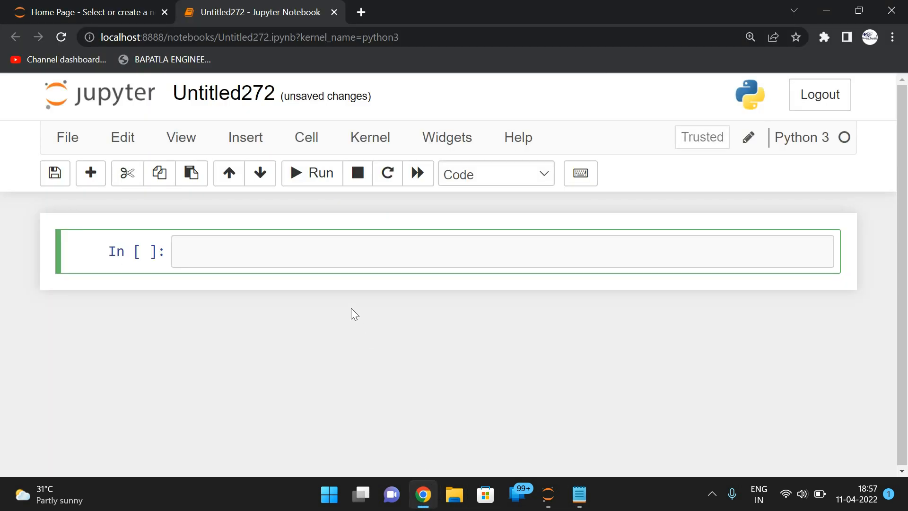
Step: Write n=int(input("Enter Number")) as the first line of the code cell
{"action": "type", "text": "N"}
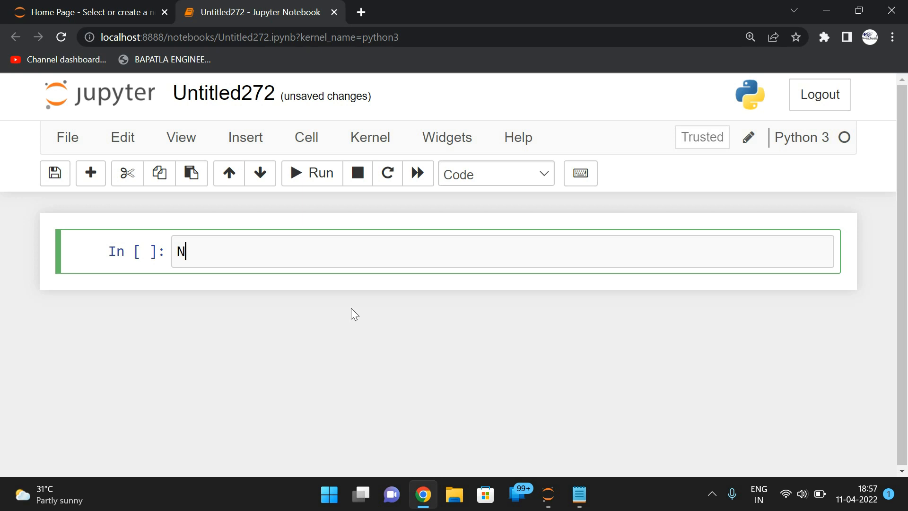
{"action": "type", "text": "N="}
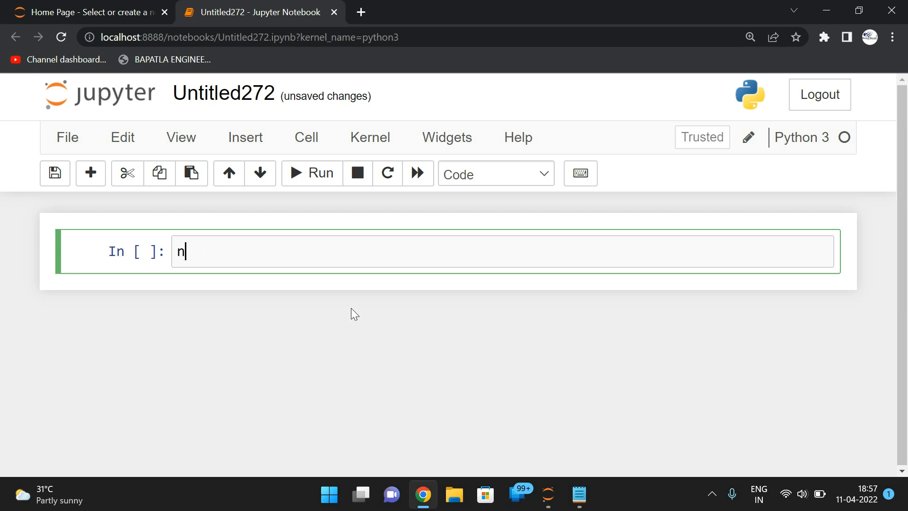
{"action": "type", "text": "=int(inp)"}
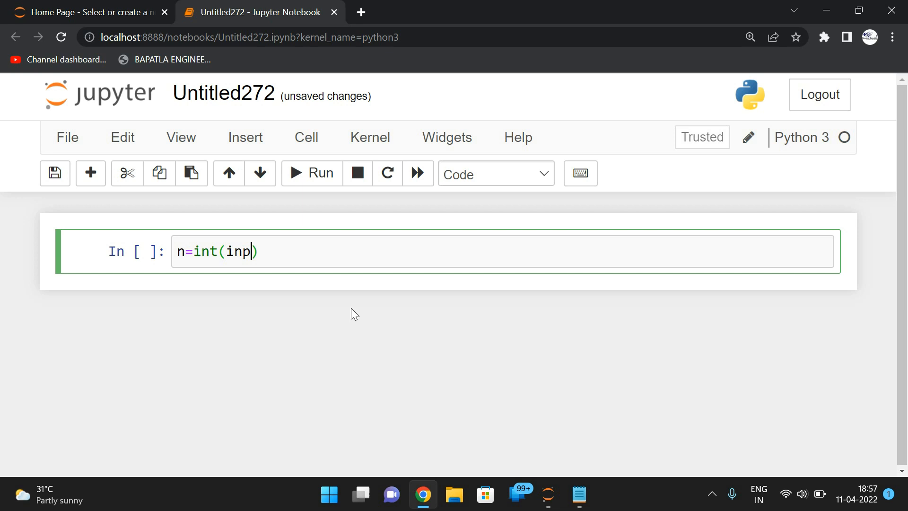
{"action": "type", "text": "ut()"}
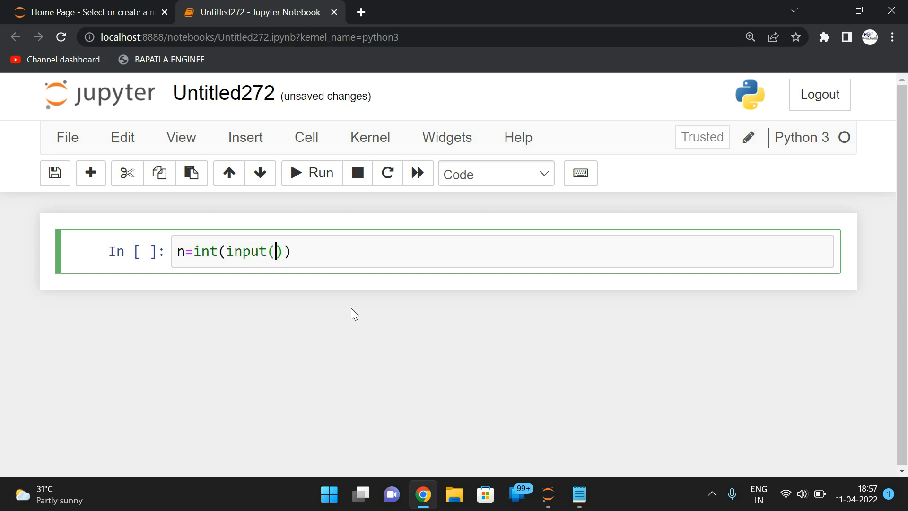
{"action": "type", "text": "\"Enter \""}
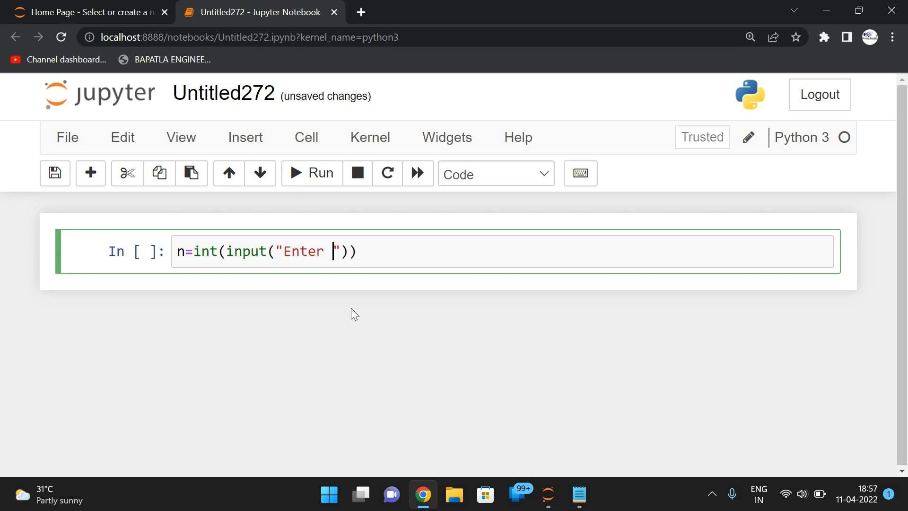
{"action": "type", "text": "Numbe"}
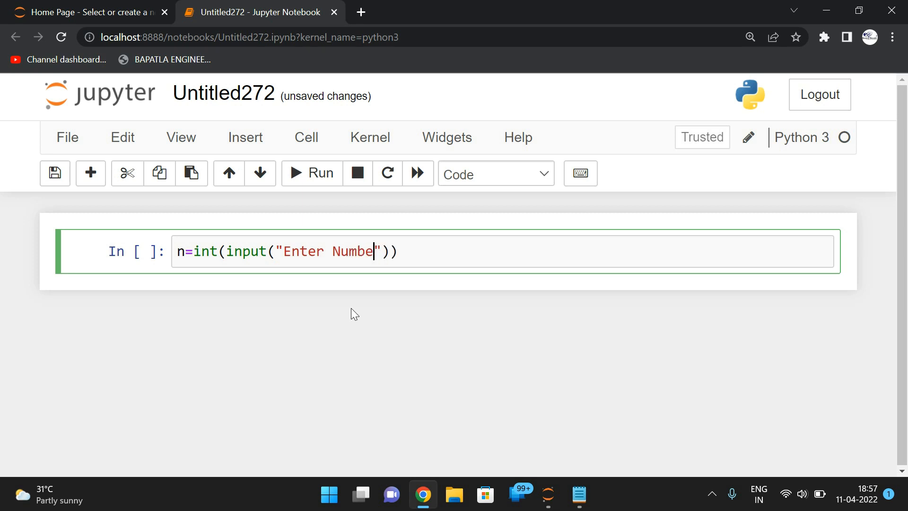
{"action": "type", "text": "e"}
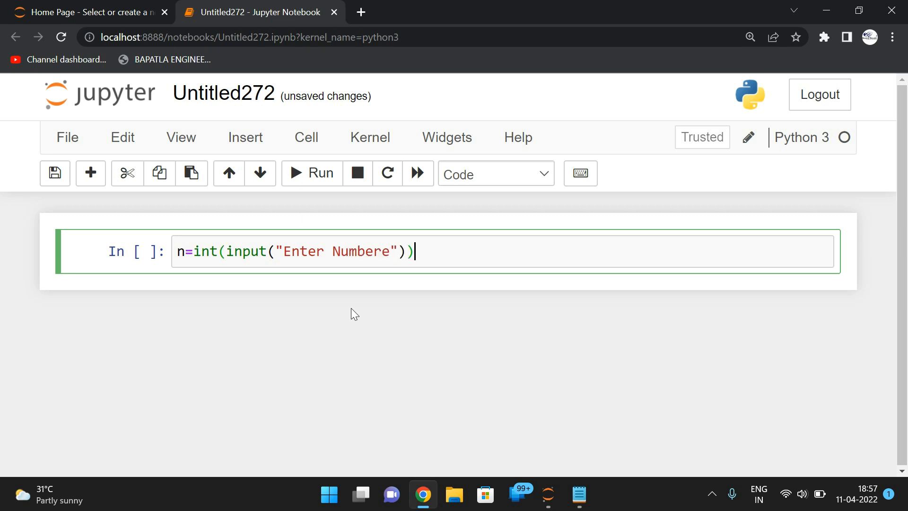
{"action": "key", "text": "Backspace"}
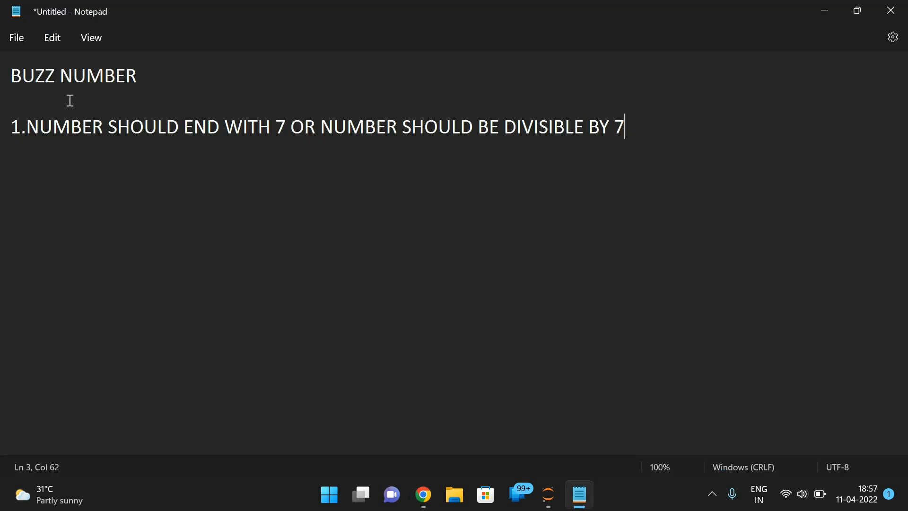
{"action": "mouse_move", "coordinate": [253, 129]}
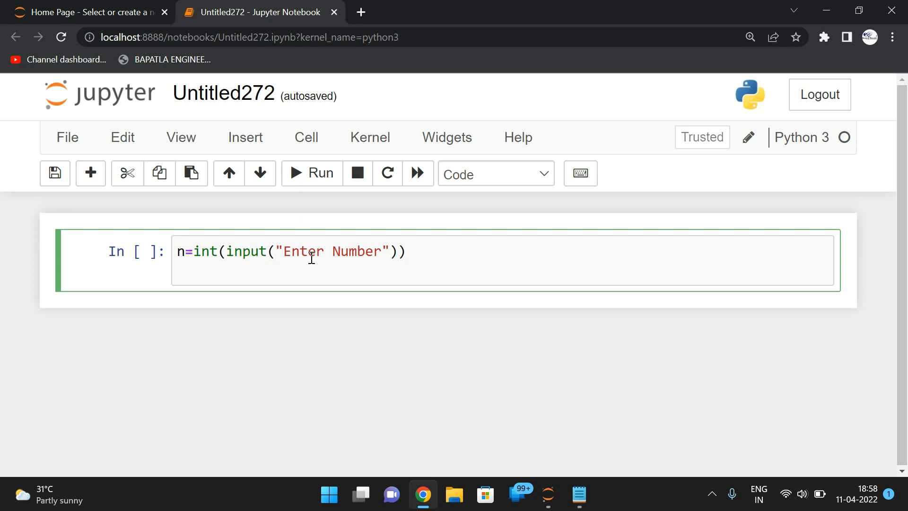
Step: Add the condition line if n%10==7 checking the last digit
{"action": "type", "text": "if n"}
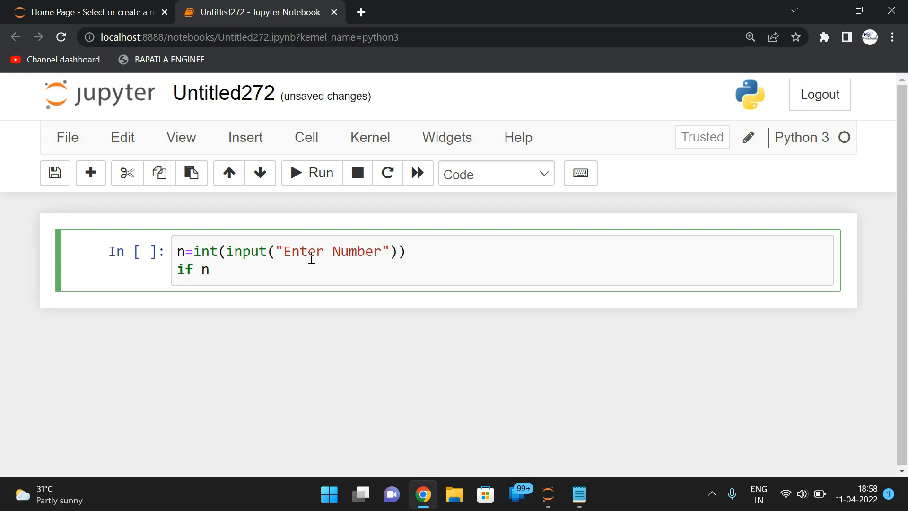
{"action": "type", "text": "%"}
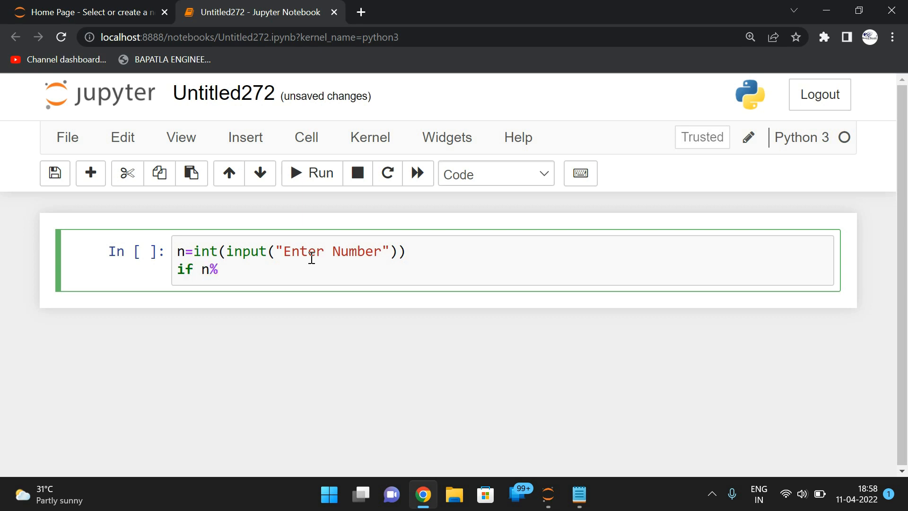
{"action": "type", "text": "10"}
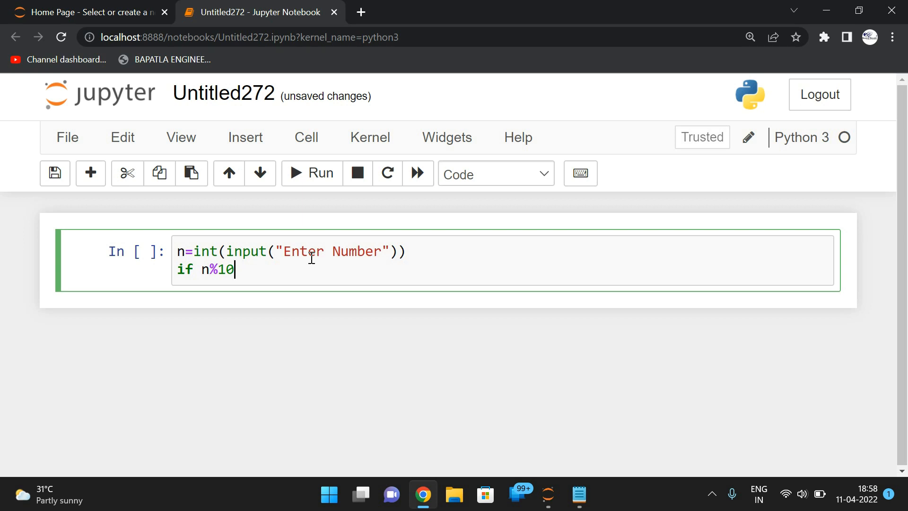
{"action": "type", "text": "==7"}
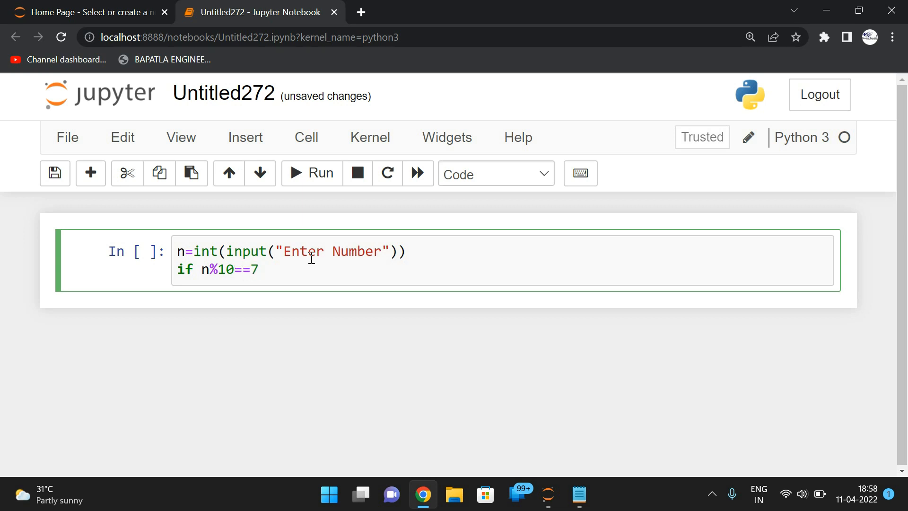
Step: Under an Example heading in the notes, write 107 ----> 107%10 -> 7
{"action": "left_click", "coordinate": [577, 494]}
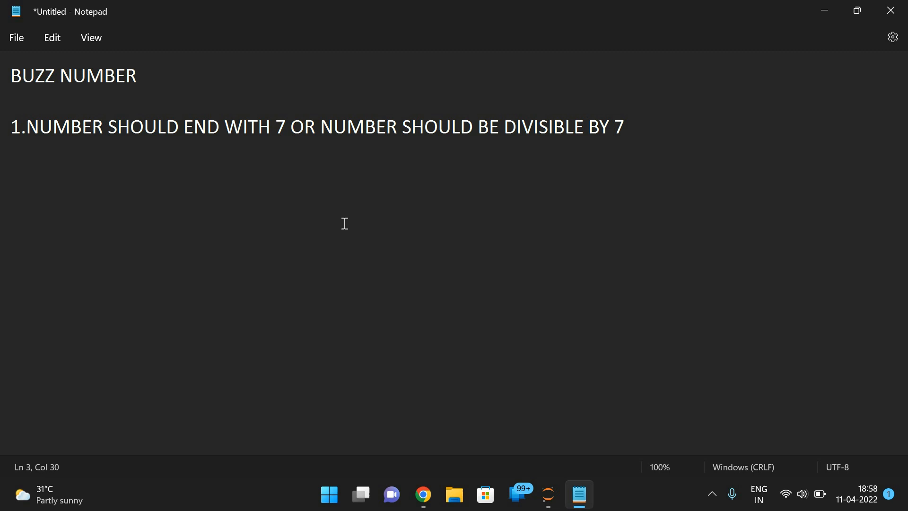
{"action": "type", "text": "E"}
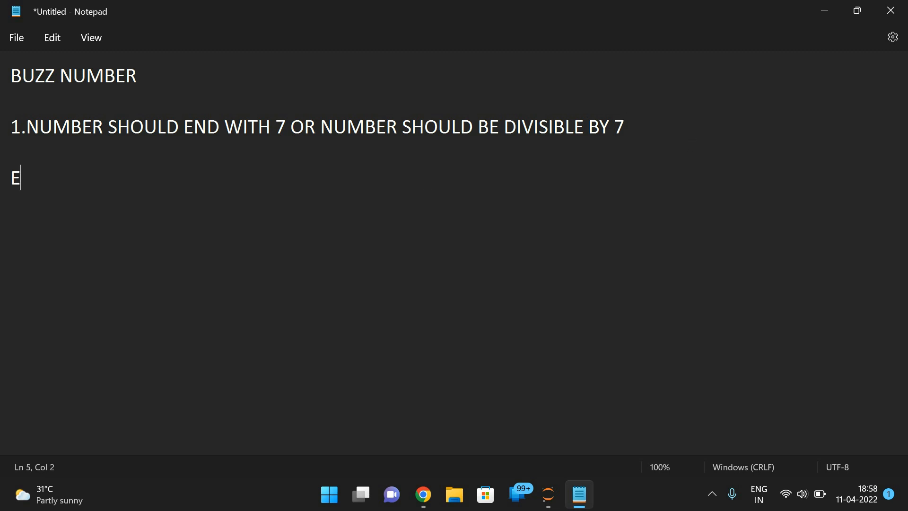
{"action": "type", "text": "xam"}
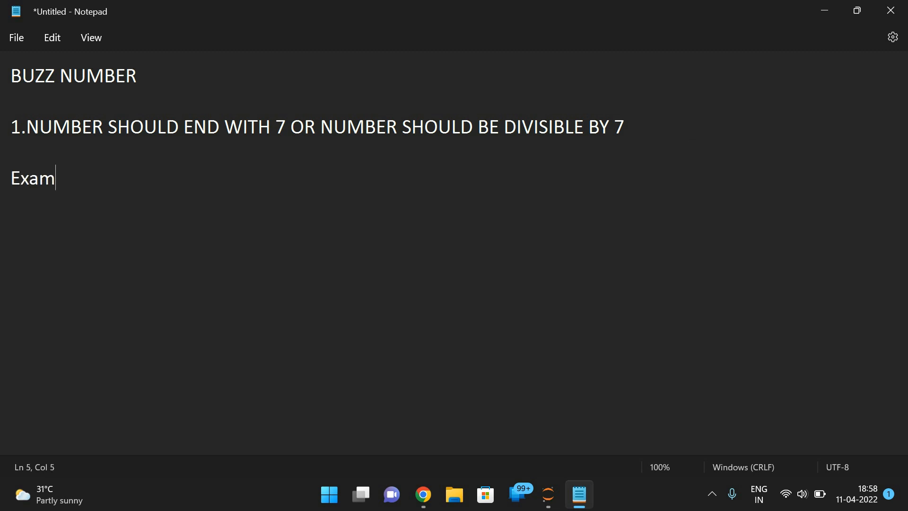
{"action": "type", "text": "ple"}
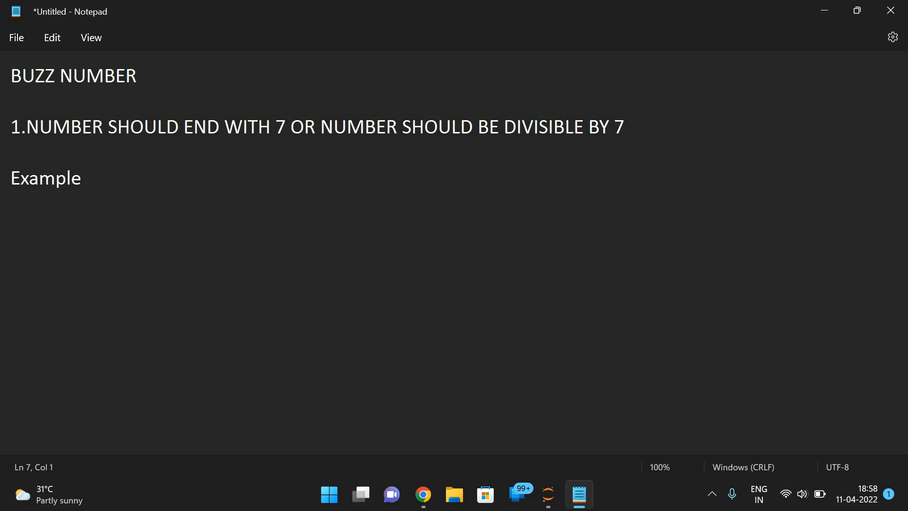
{"action": "type", "text": "107 ---->"}
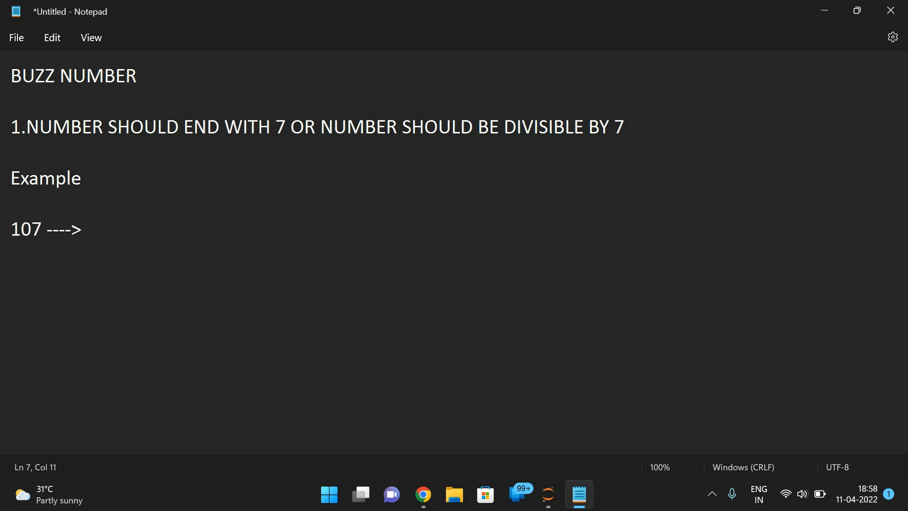
{"action": "type", "text": "107"}
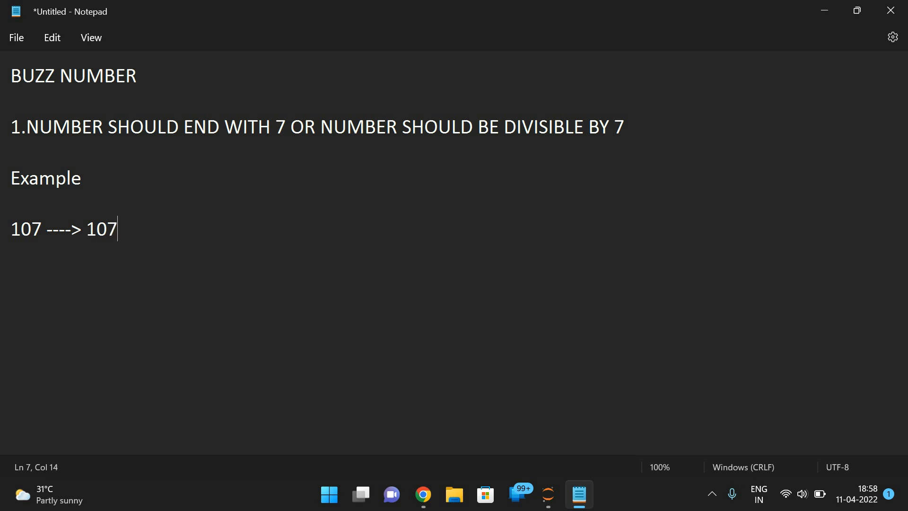
{"action": "type", "text": "%10 -"}
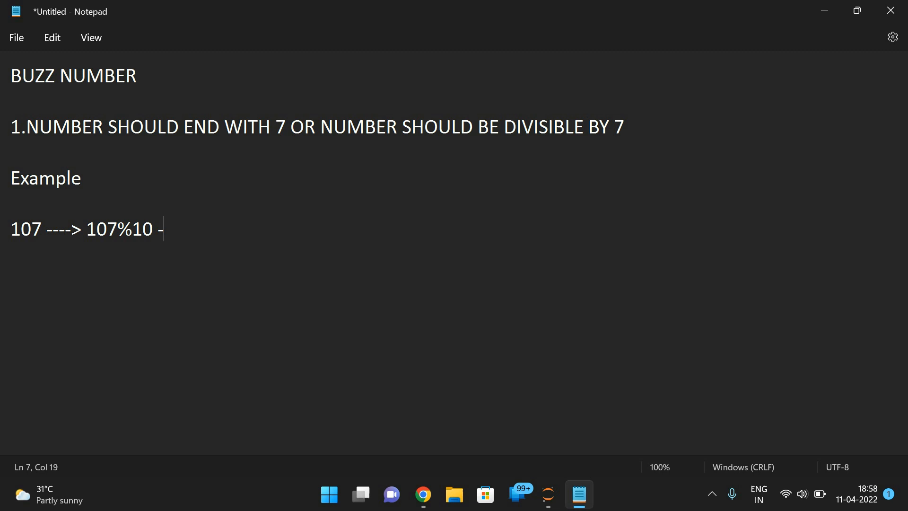
{"action": "type", "text": "> 7"}
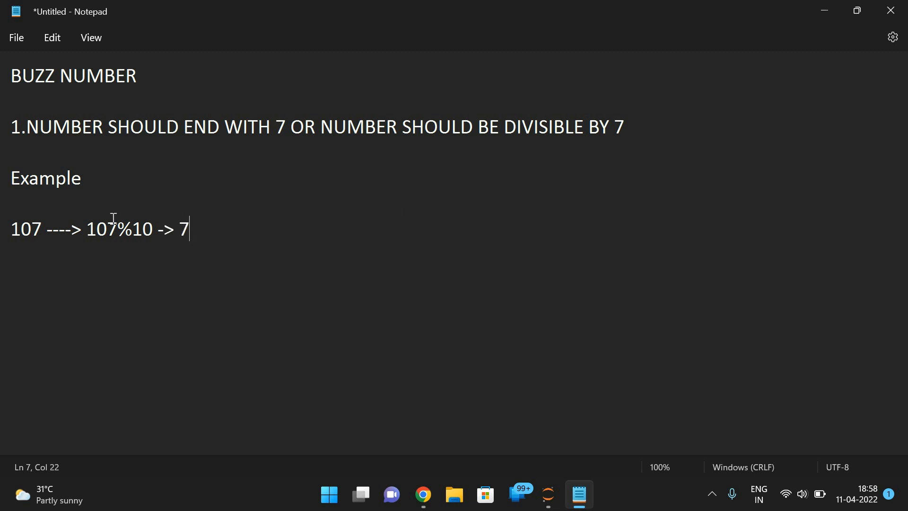
{"action": "double_click", "coordinate": [185, 229]}
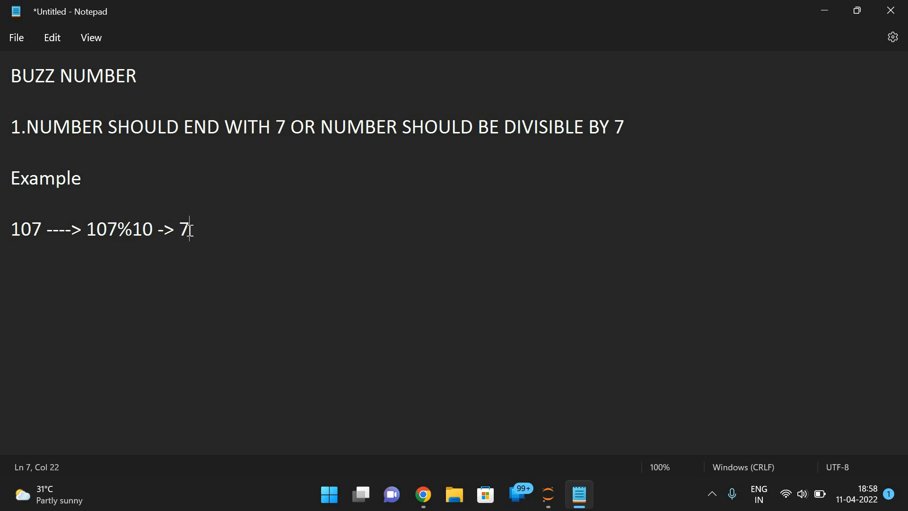
Step: Extend the notebook condition to if n%10==7 or n%7==0
{"action": "left_click", "coordinate": [423, 495]}
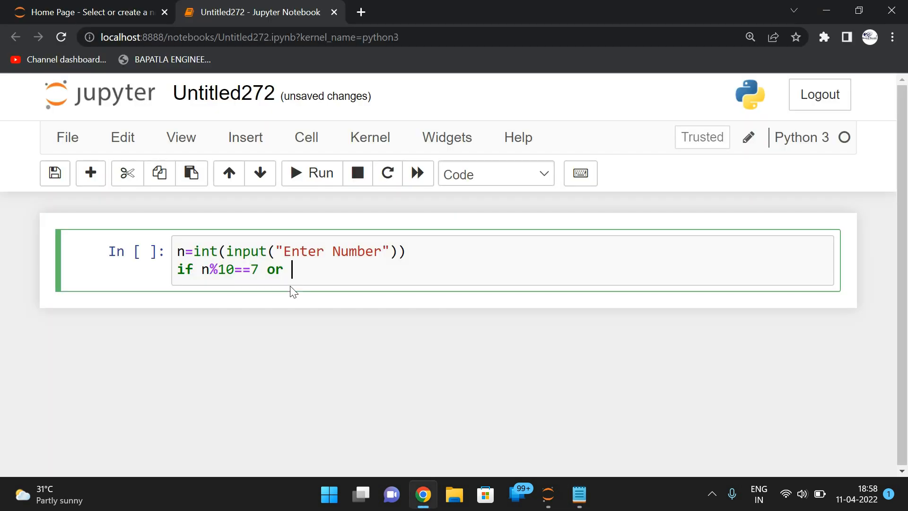
{"action": "type", "text": "n%"}
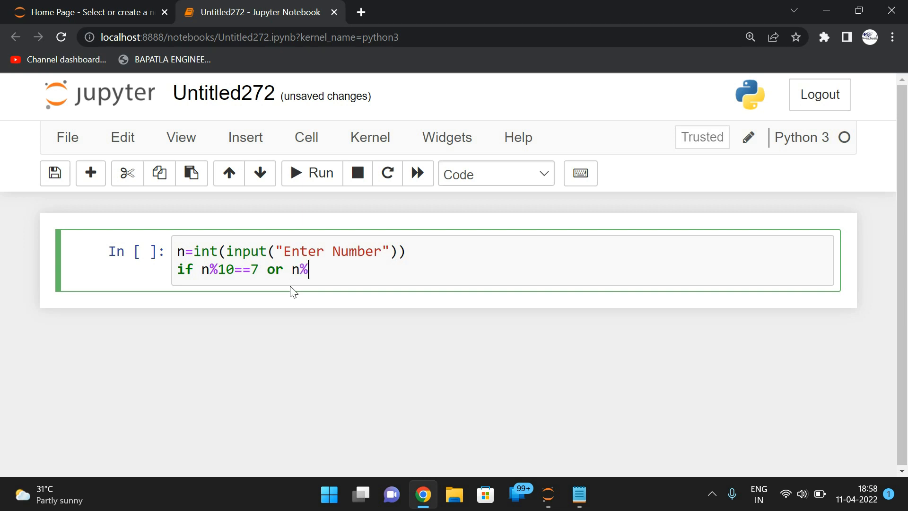
{"action": "type", "text": "7==0"}
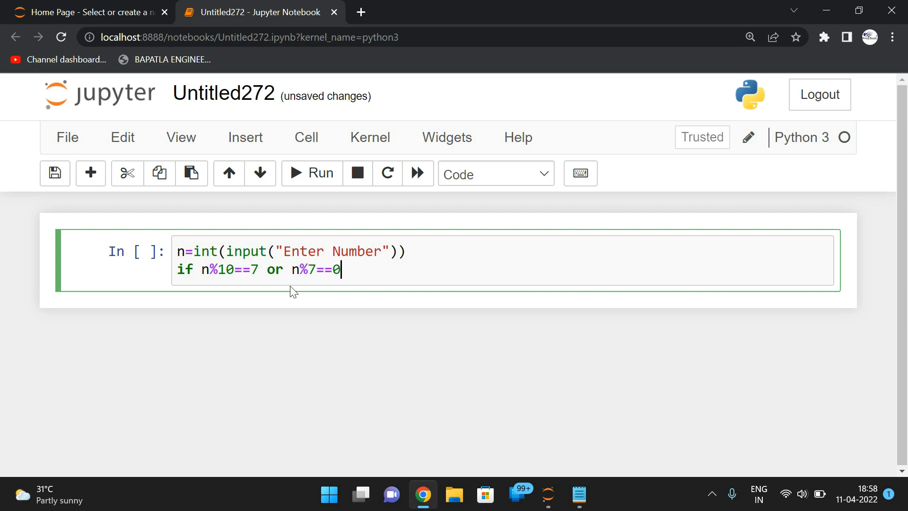
{"action": "left_click", "coordinate": [578, 495]}
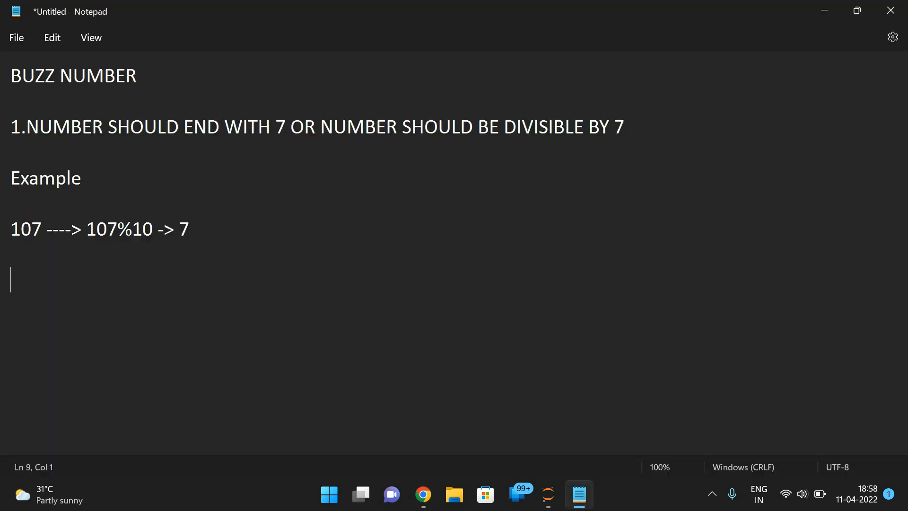
Step: Write the second example 49 ------> 49%7 ->0 and highlight the 107%10 expression
{"action": "type", "text": "49 -"}
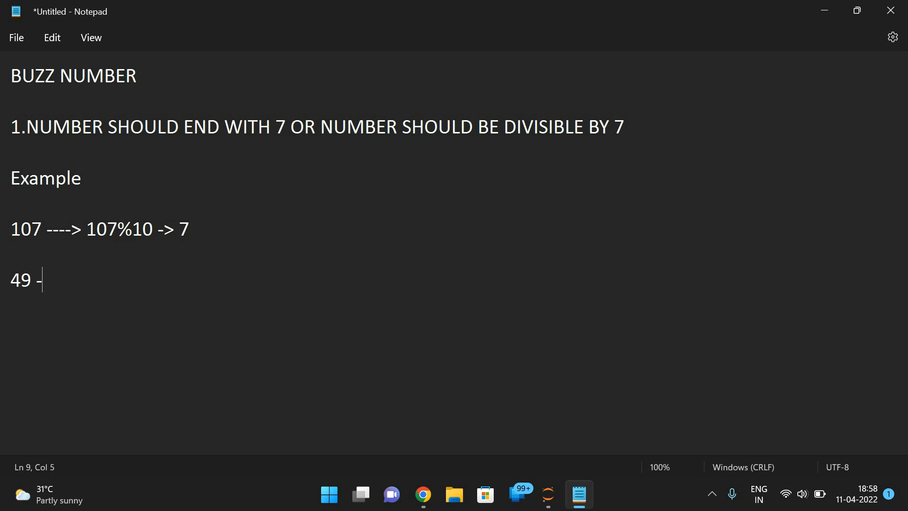
{"action": "type", "text": "----->"}
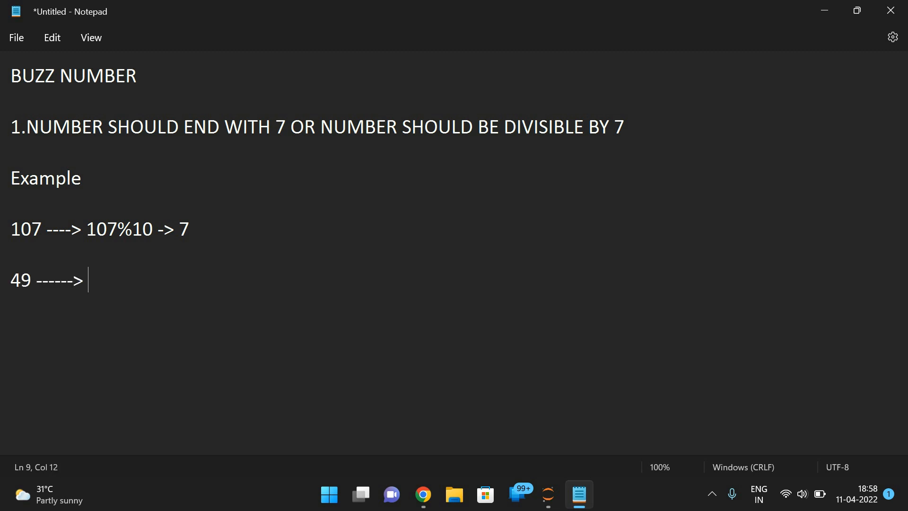
{"action": "type", "text": "49"}
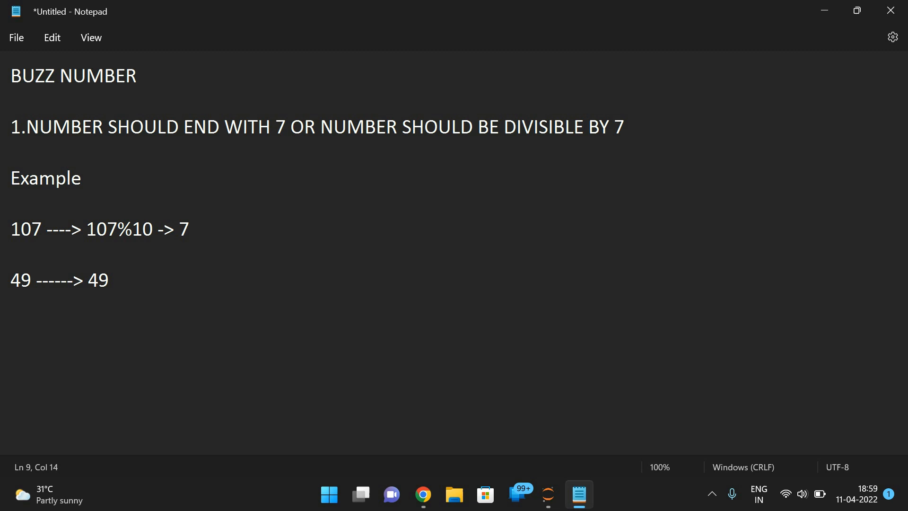
{"action": "type", "text": "%7 -"}
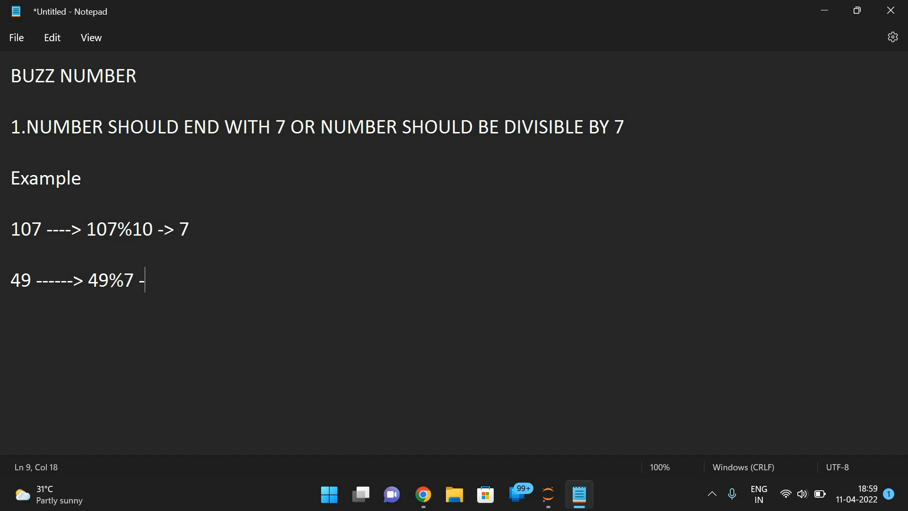
{"action": "type", "text": ">0"}
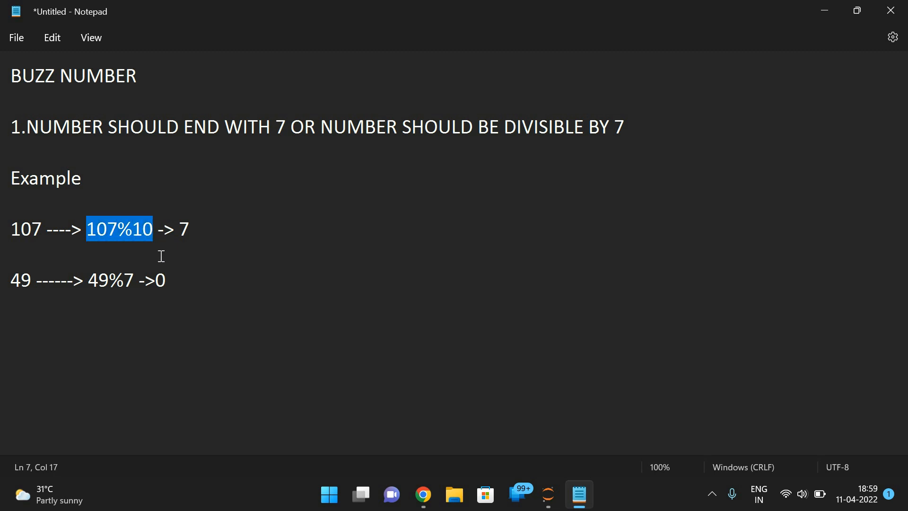
{"action": "double_click", "coordinate": [109, 280]}
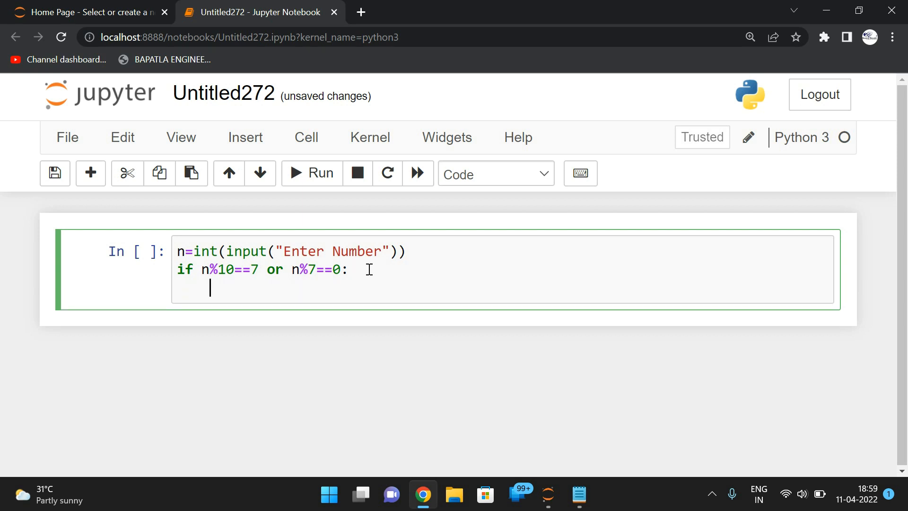
Step: Add the if-branch print(n, "is BUZZ Number")
{"action": "type", "text": "print(\""}
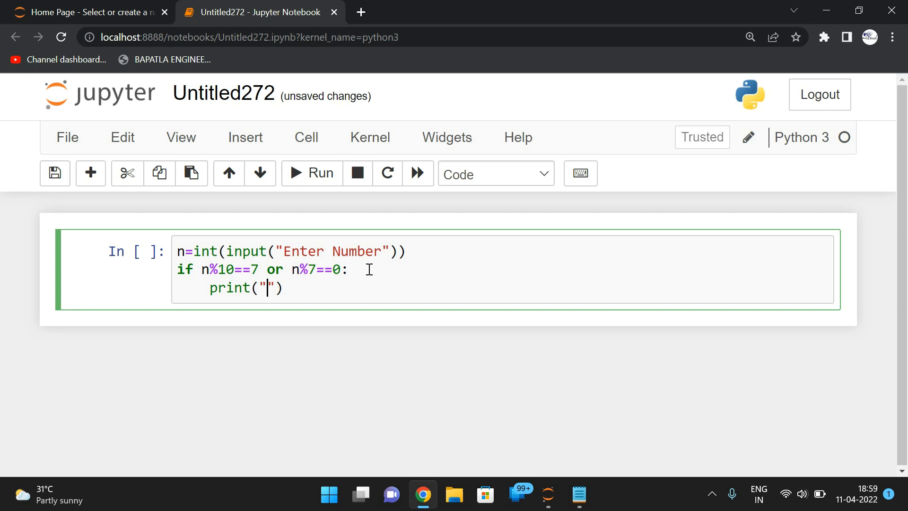
{"action": "type", "text": "n,"}
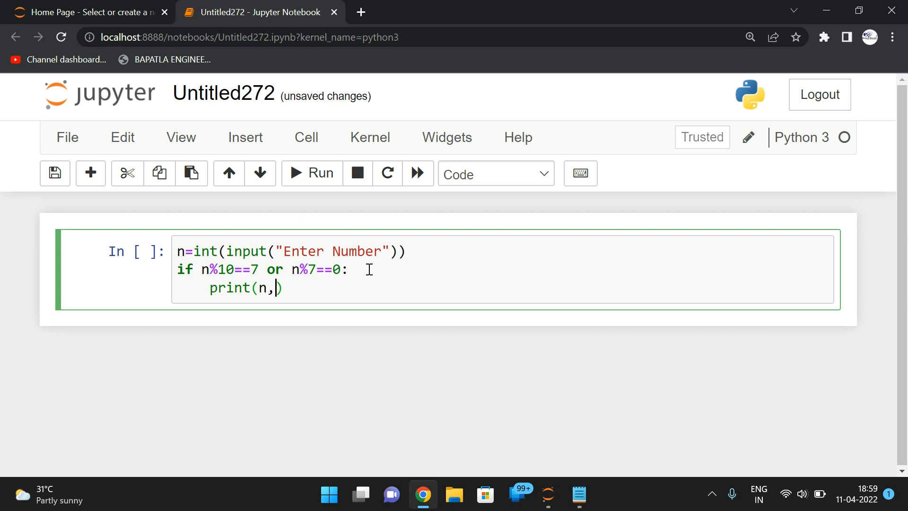
{"action": "type", "text": "\"is \""}
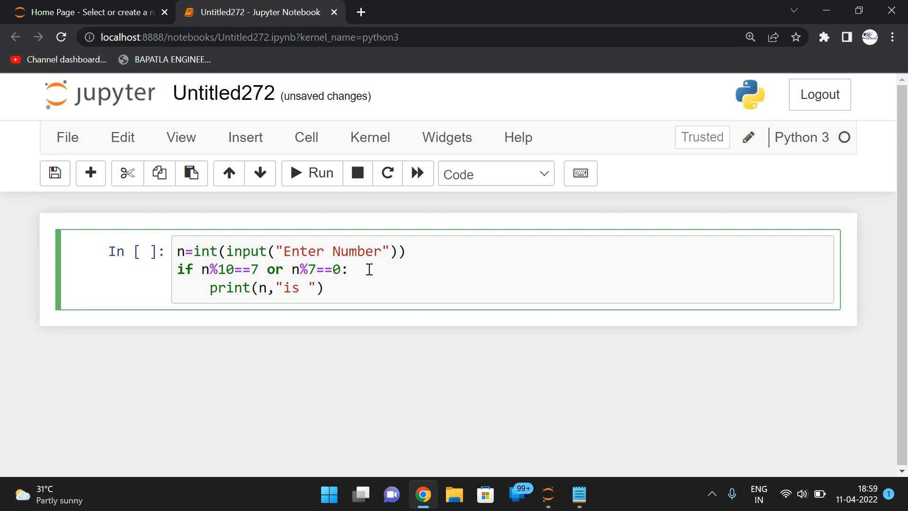
{"action": "type", "text": "BUZZ Number"}
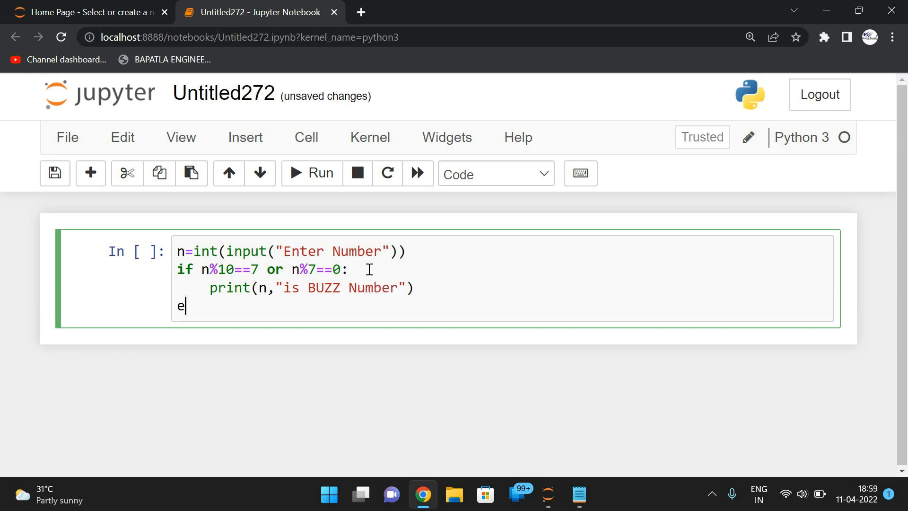
Step: Add the else branch printing n is not BUZZ Number and run the cell
{"action": "type", "text": "lse:"}
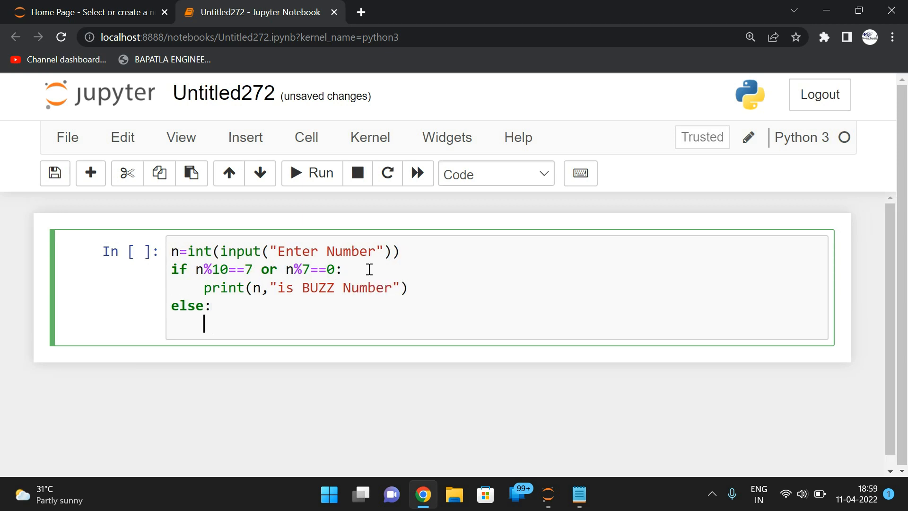
{"action": "type", "text": "print("}
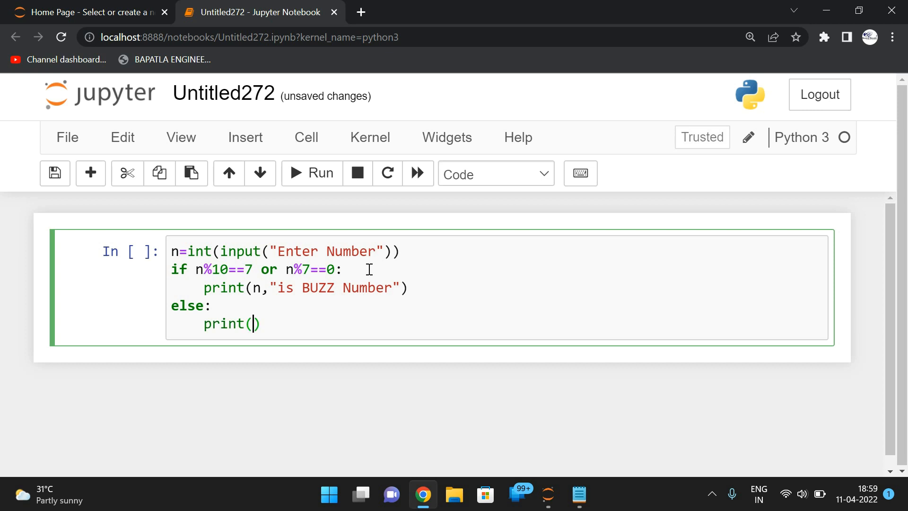
{"action": "type", "text": "n,\"is not a"}
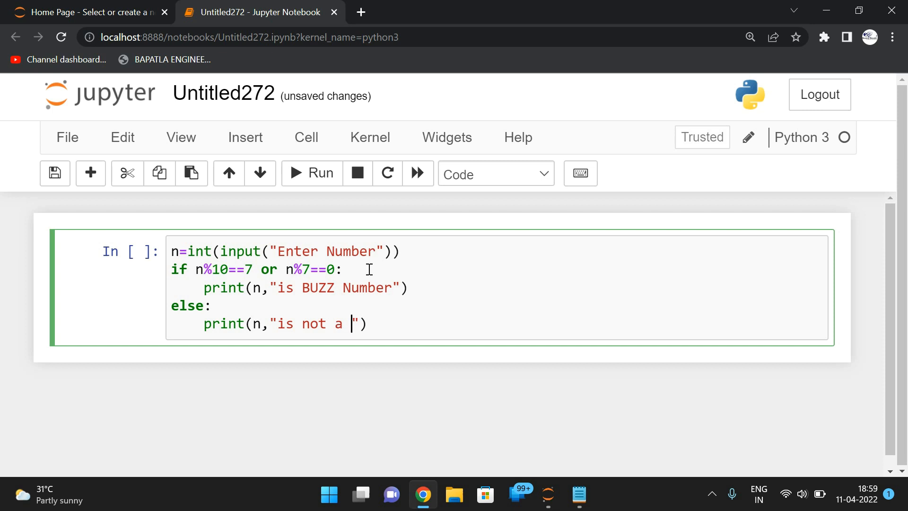
{"action": "type", "text": "BUZZ"}
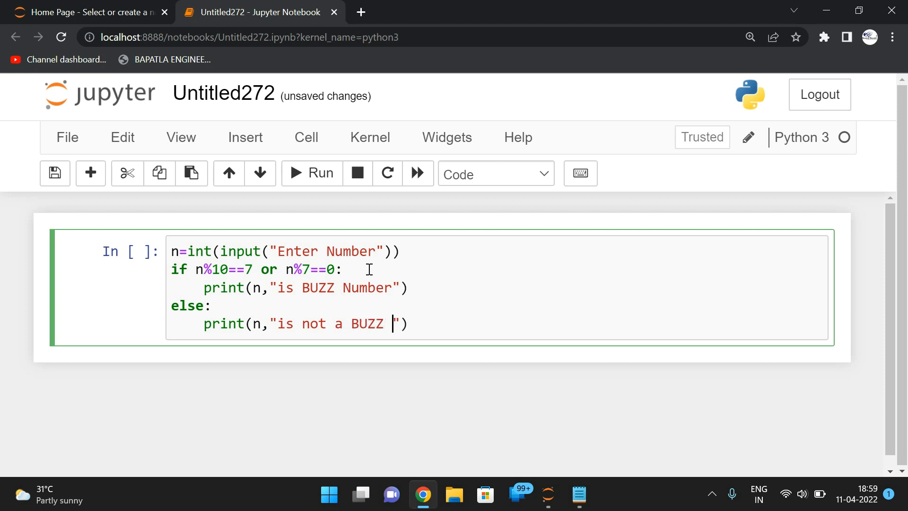
{"action": "left_click", "coordinate": [311, 172]}
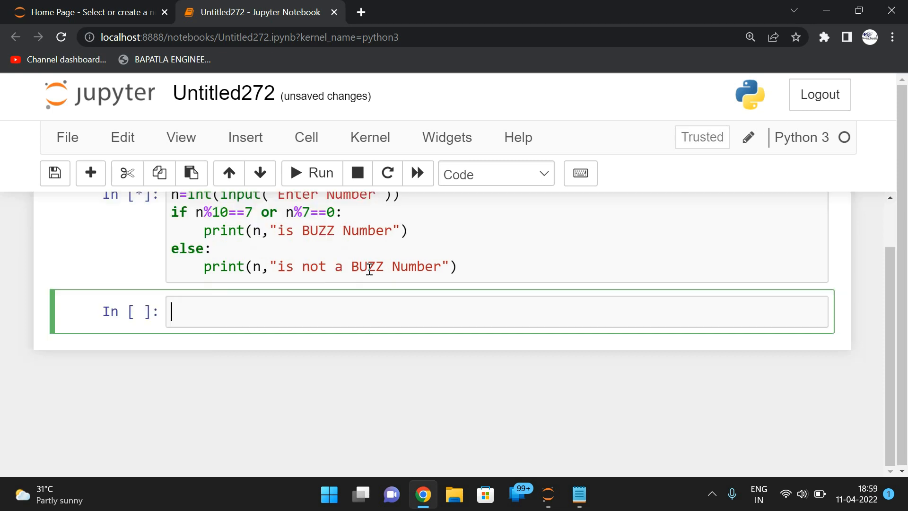
Step: Enter 104 at the prompt, getting "104 is not a BUZZ Number"
{"action": "type", "text": "107"}
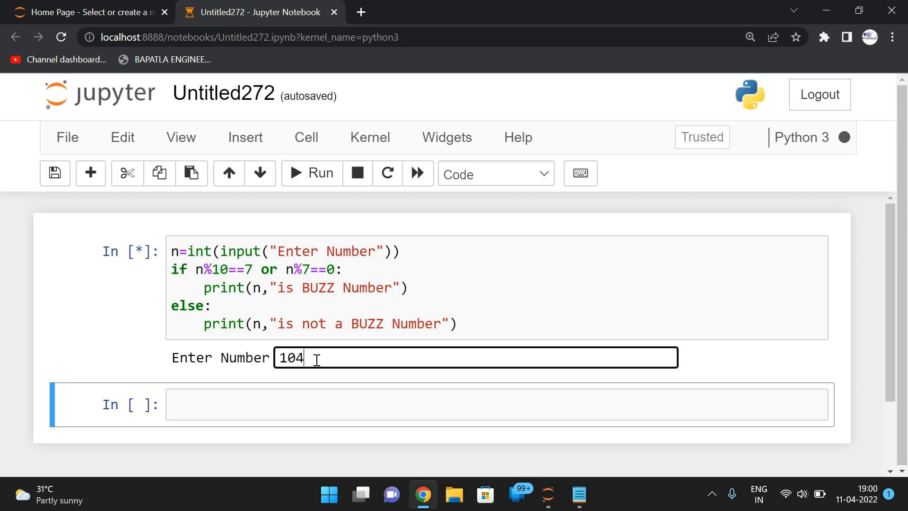
{"action": "mouse_move", "coordinate": [300, 299]}
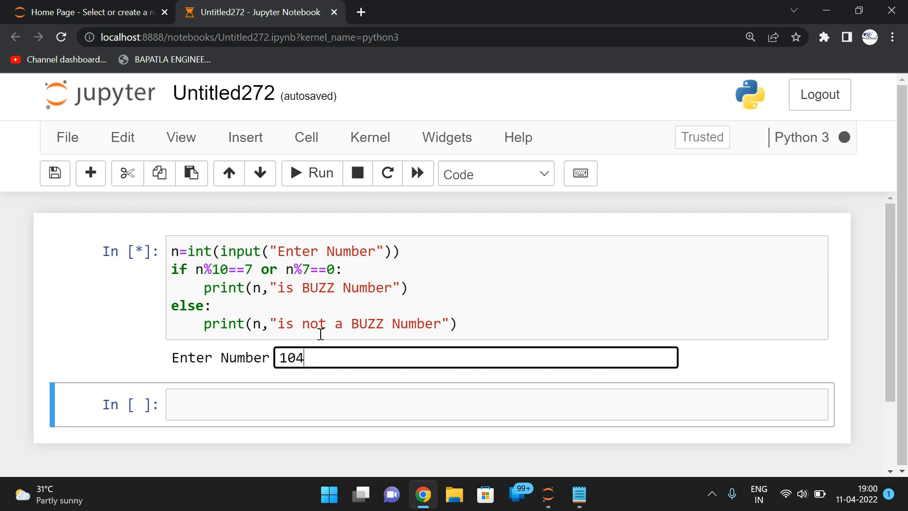
{"action": "key", "text": "enter"}
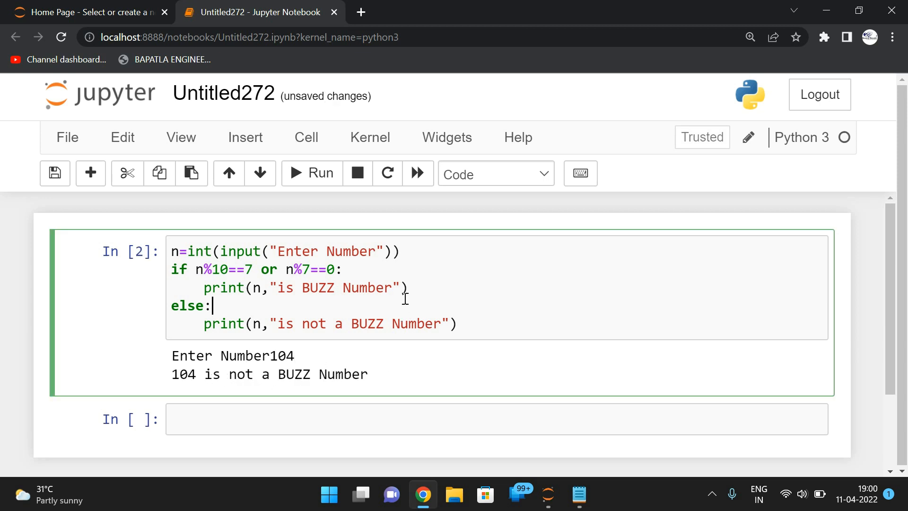
Step: Rerun the cell with 63, getting "63 is BUZZ Number", and return to the code
{"action": "left_click", "coordinate": [312, 173]}
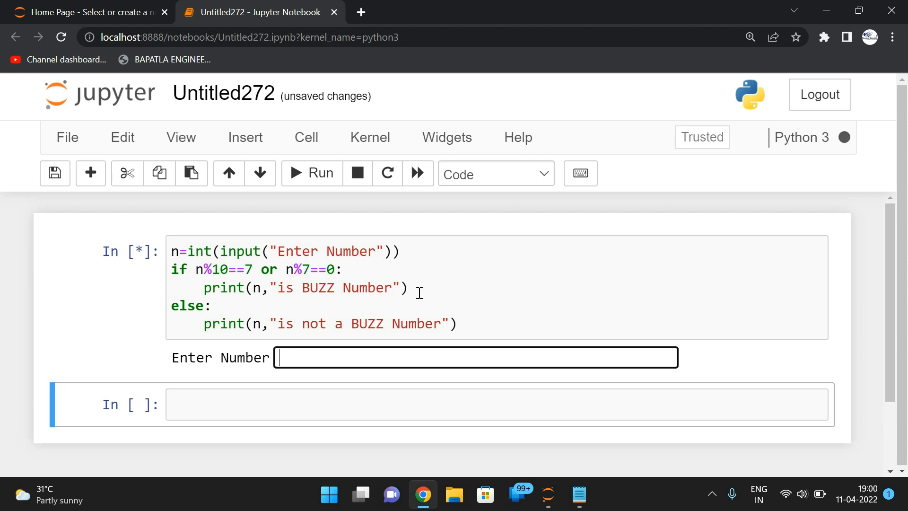
{"action": "type", "text": "63"}
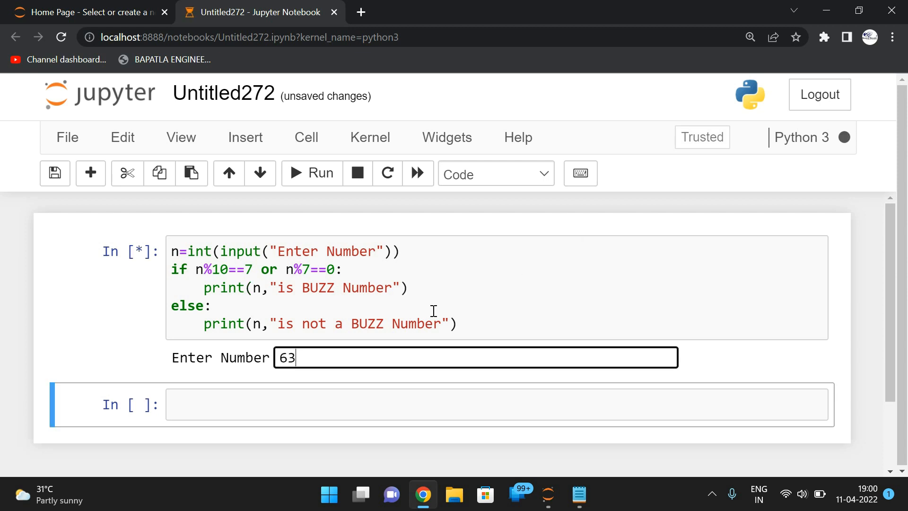
{"action": "mouse_move", "coordinate": [268, 313]}
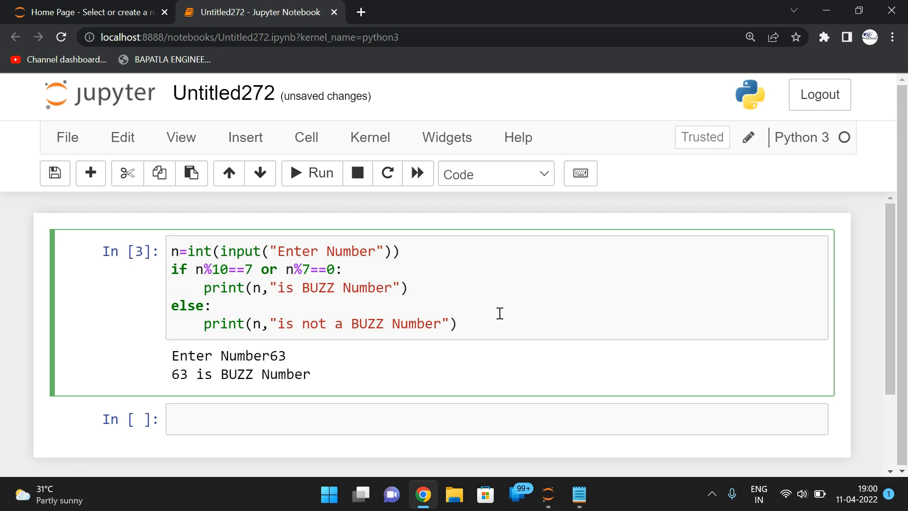
{"action": "left_click", "coordinate": [213, 305]}
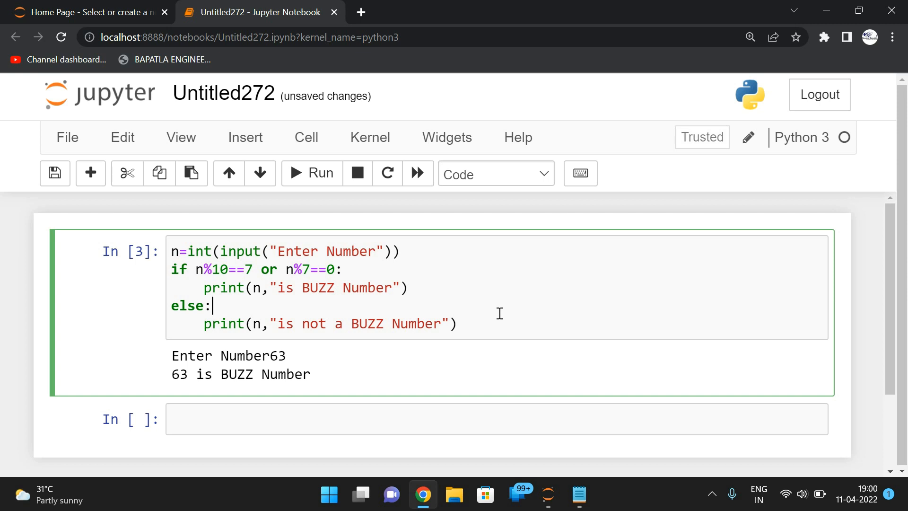